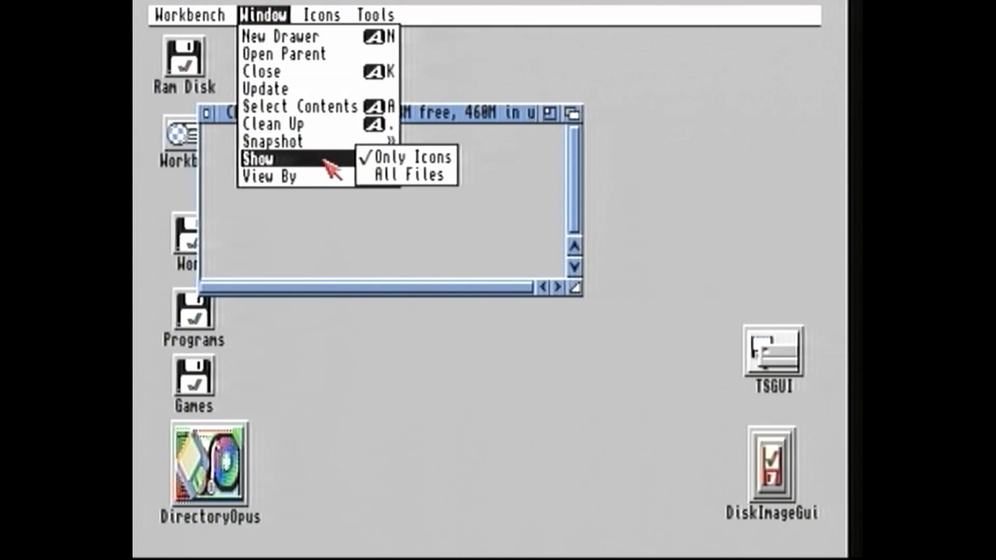
Show all files in the CF CARD drawer so CannonFodder.lha becomes visible
click(406, 174)
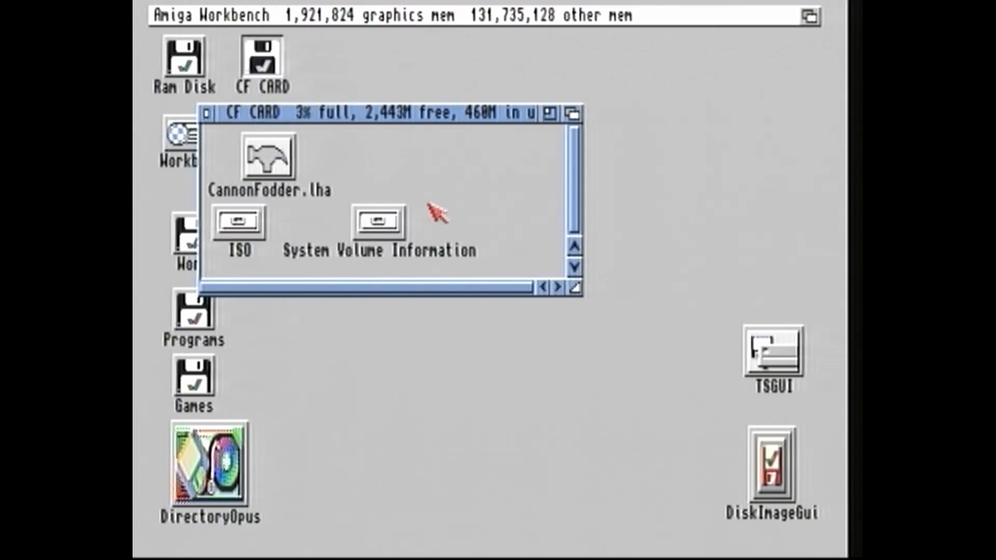
mouse_move(305, 206)
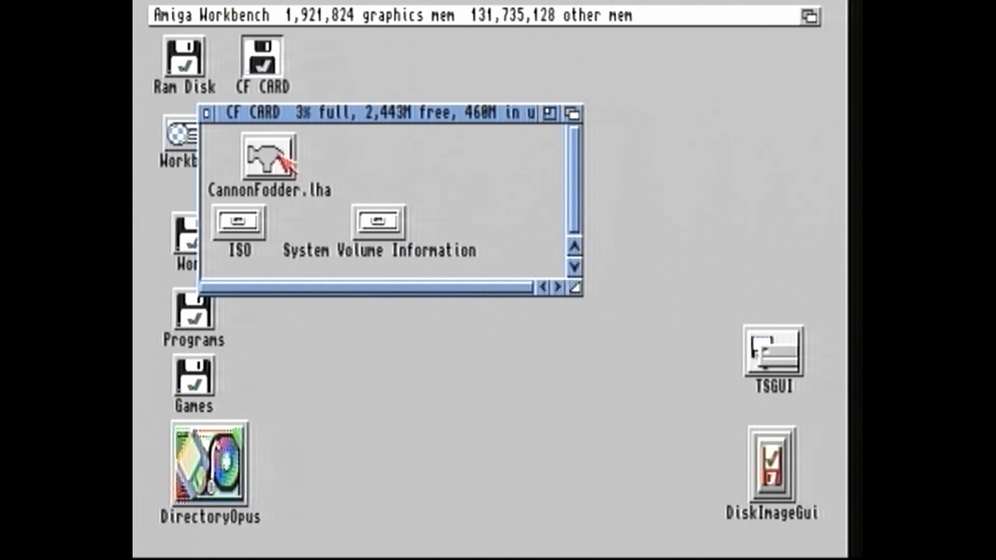
Run 'lha x CannonFodder.lha' from the Execute a File dialog to extract all 19 files
double_click(268, 158)
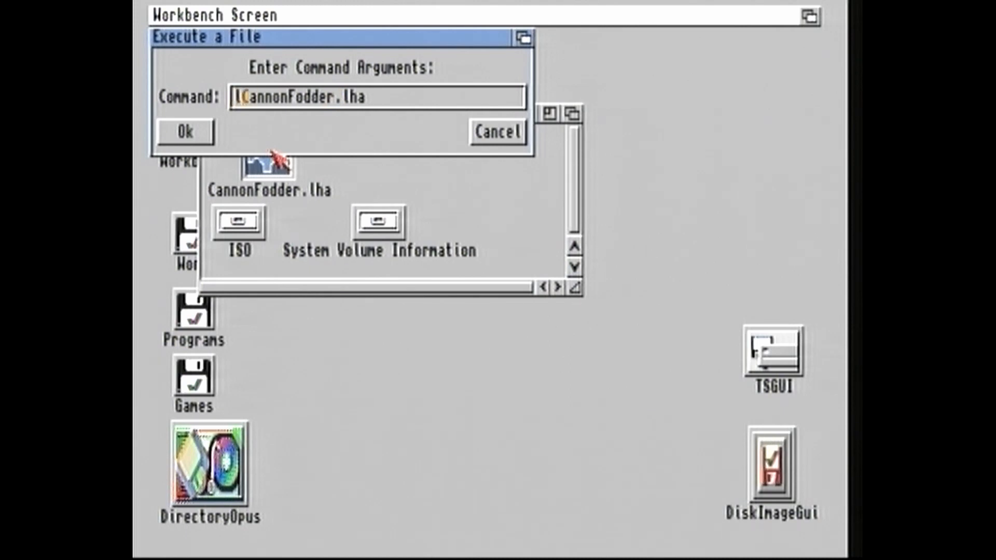
text(lha)
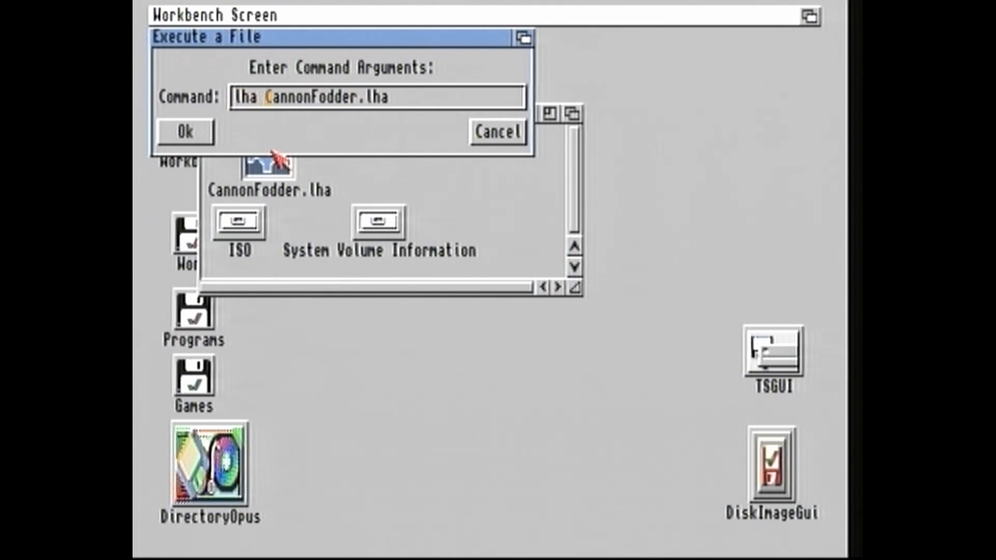
text(x)
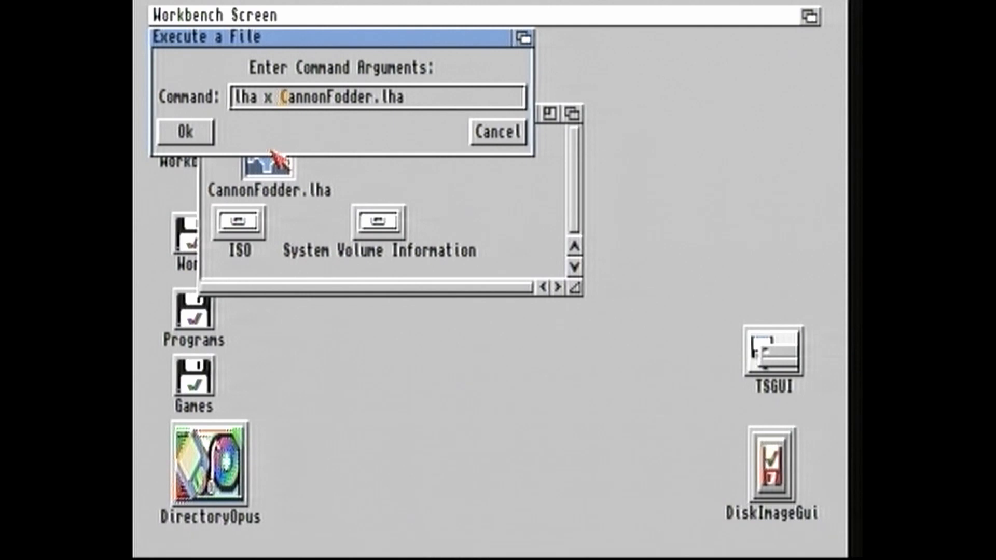
click(184, 132)
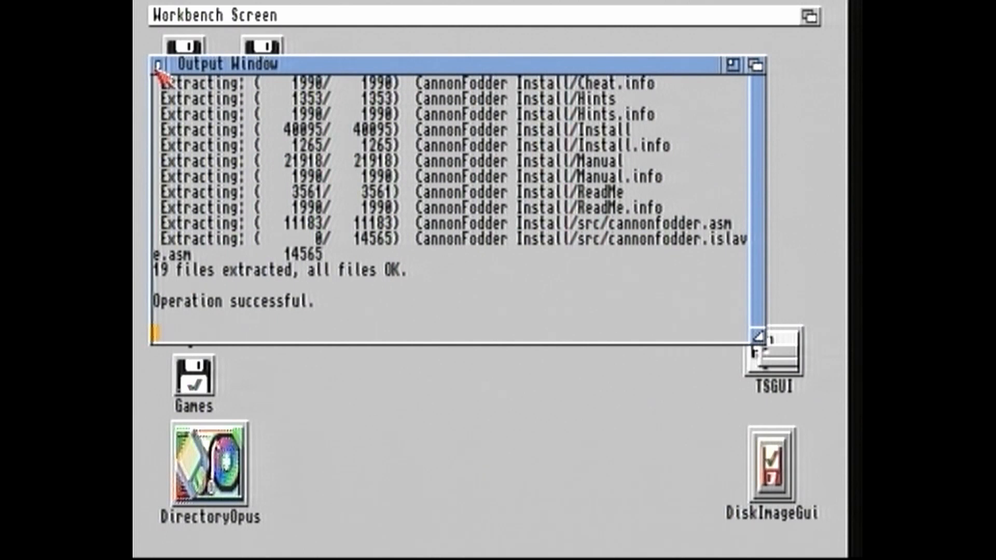
Close the Output Window, clean up the icons and open the CannonFodder Install drawer
click(262, 15)
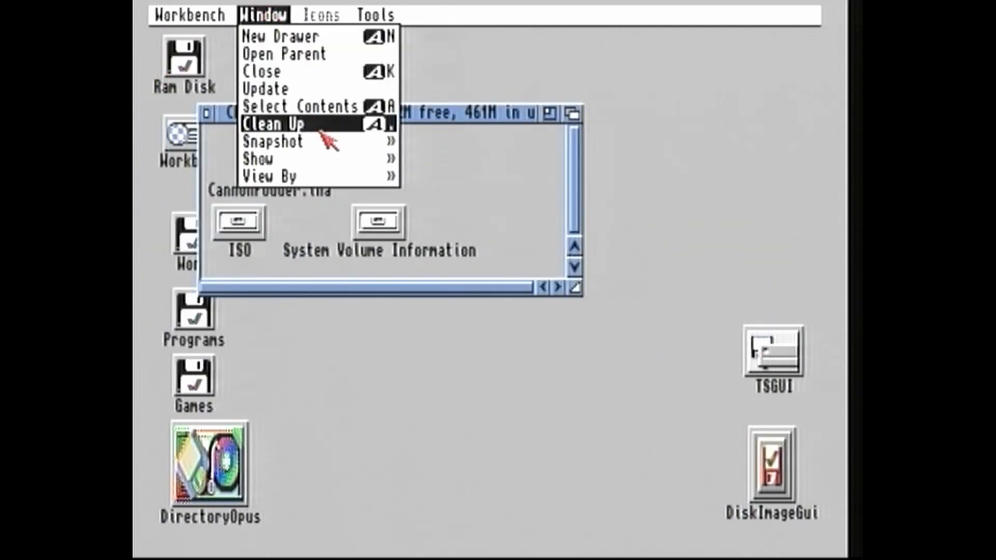
click(279, 124)
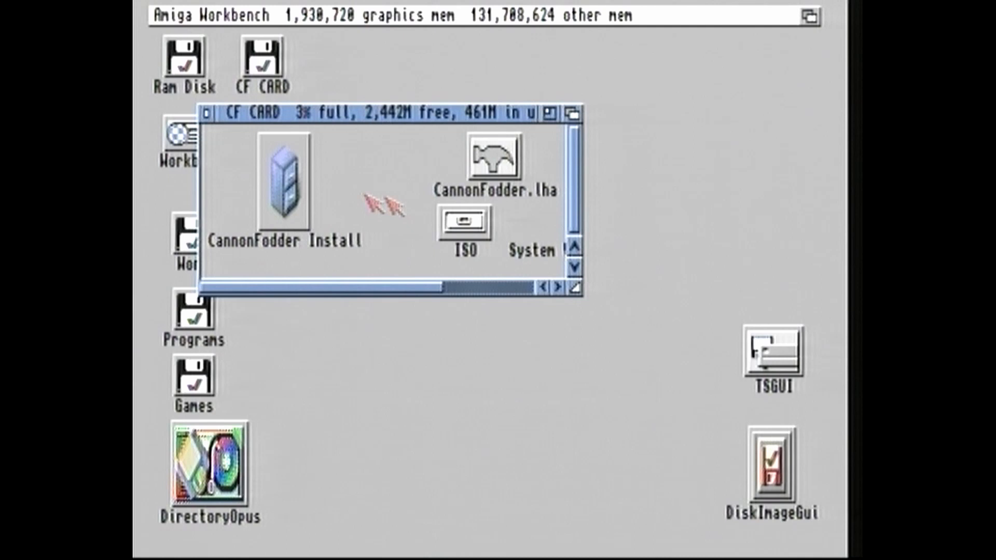
mouse_move(330, 260)
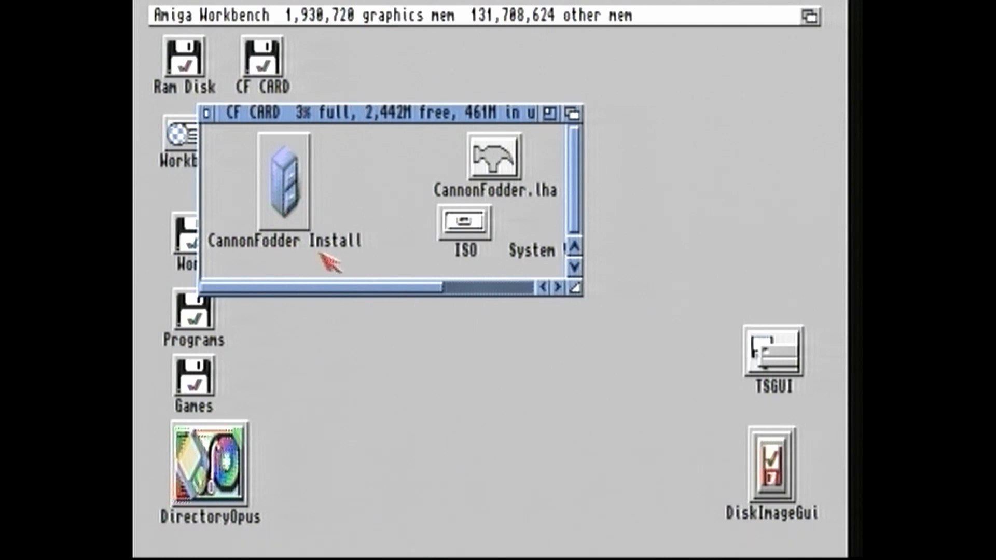
double_click(284, 184)
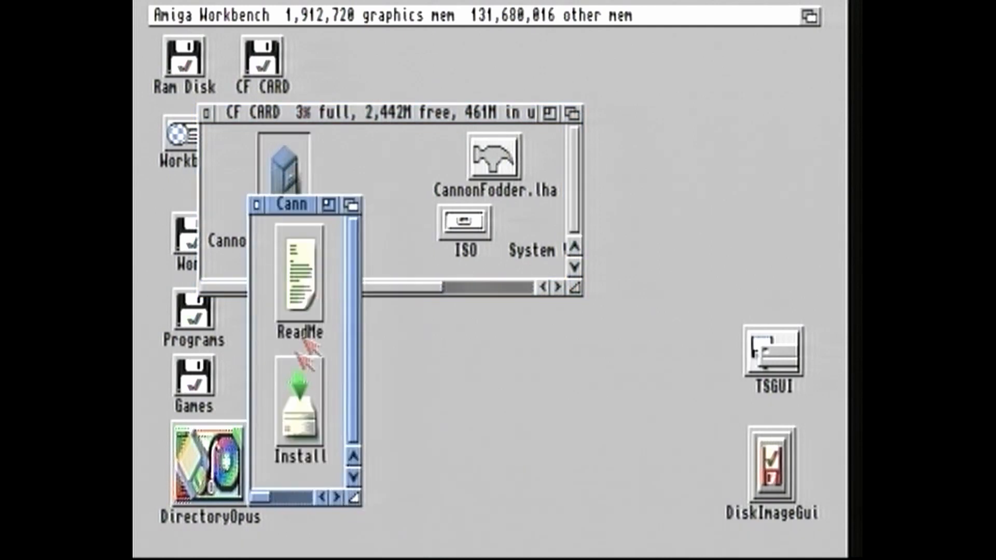
mouse_move(308, 470)
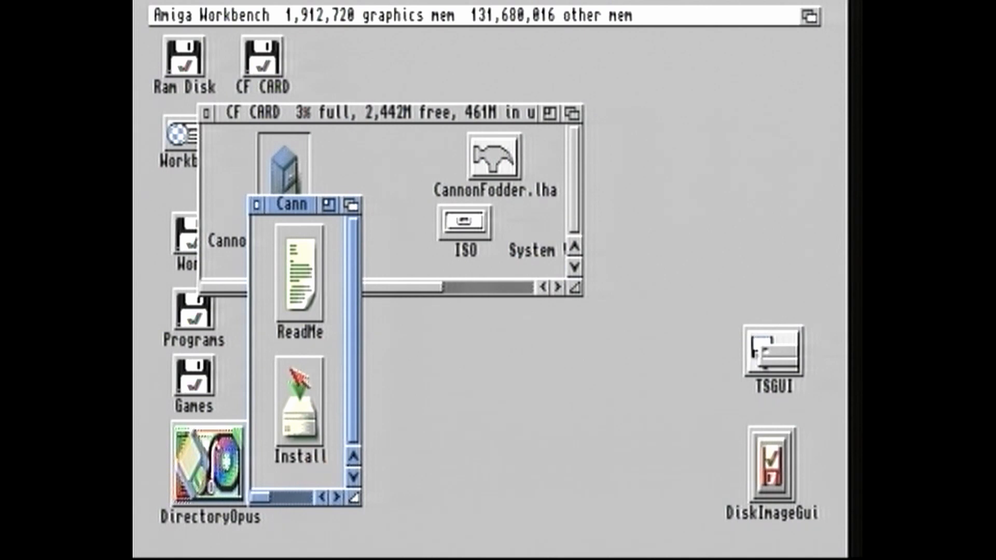
Launch Install, accept Intermediate User mode and proceed with Install for Real
double_click(299, 403)
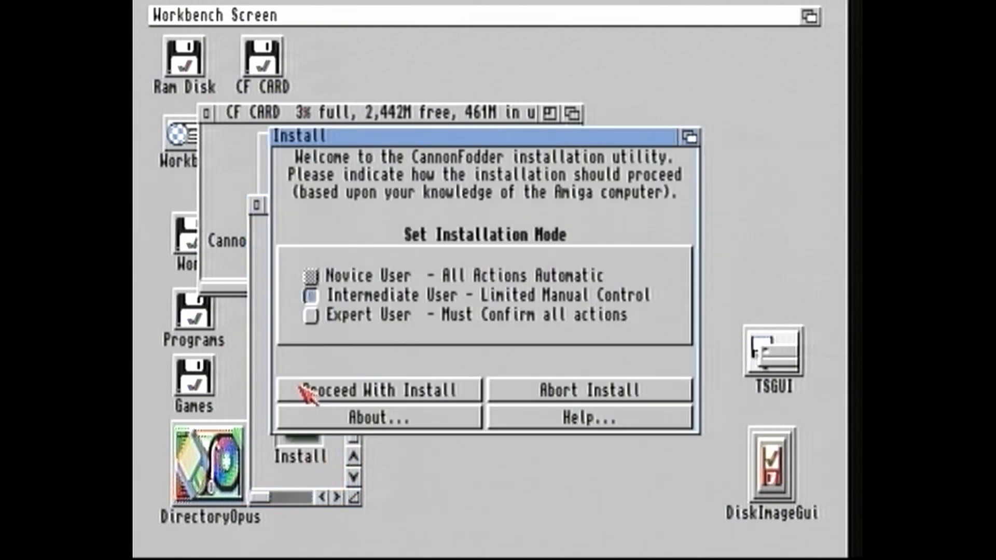
mouse_move(305, 327)
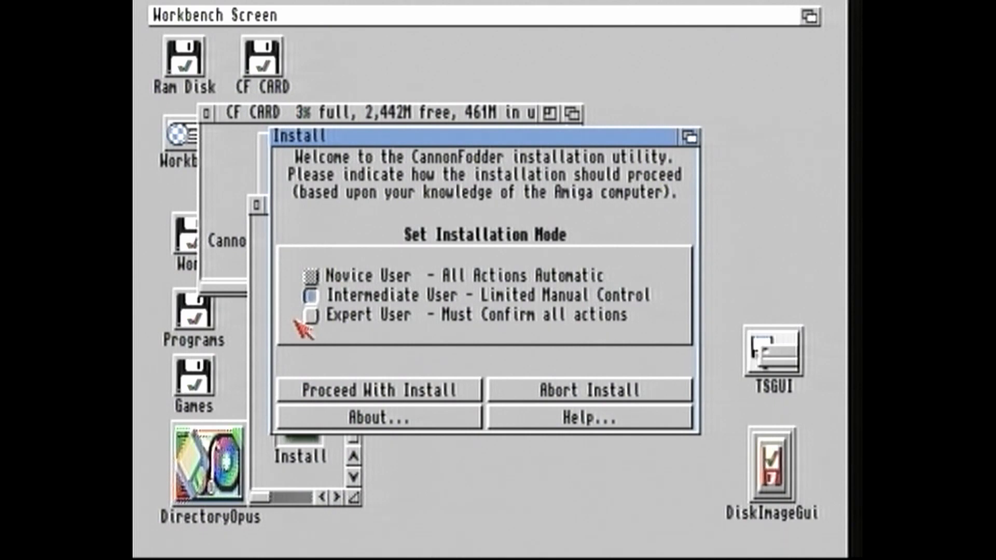
mouse_move(464, 161)
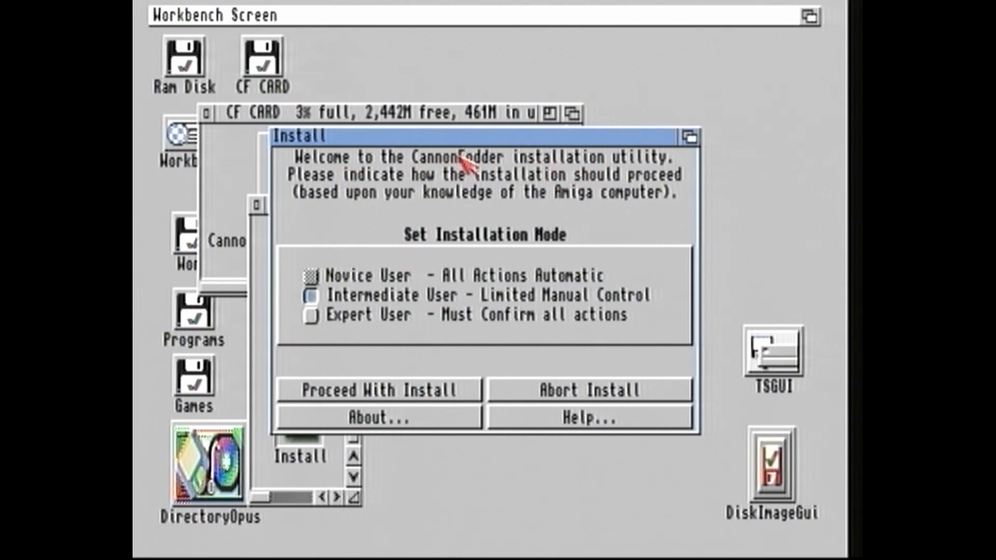
mouse_move(362, 417)
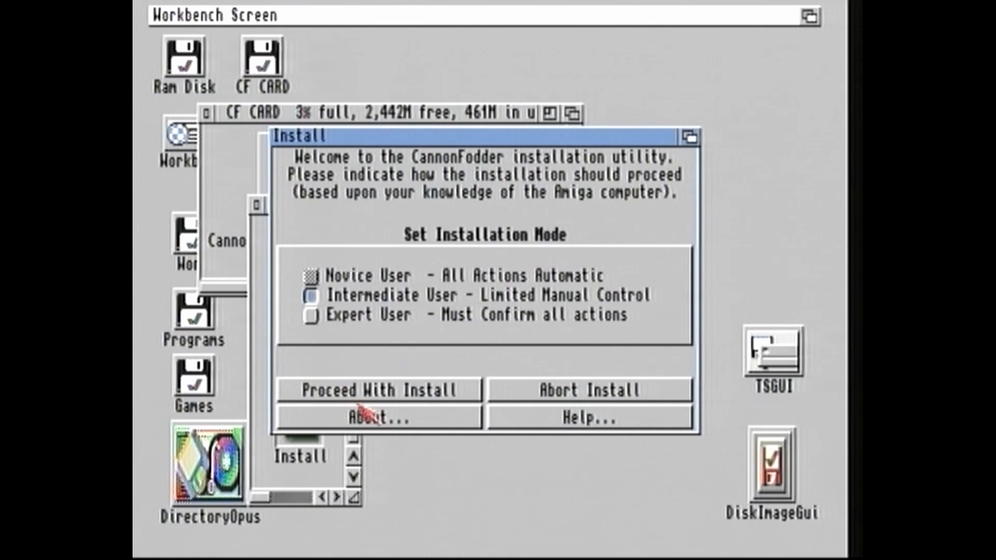
mouse_move(365, 299)
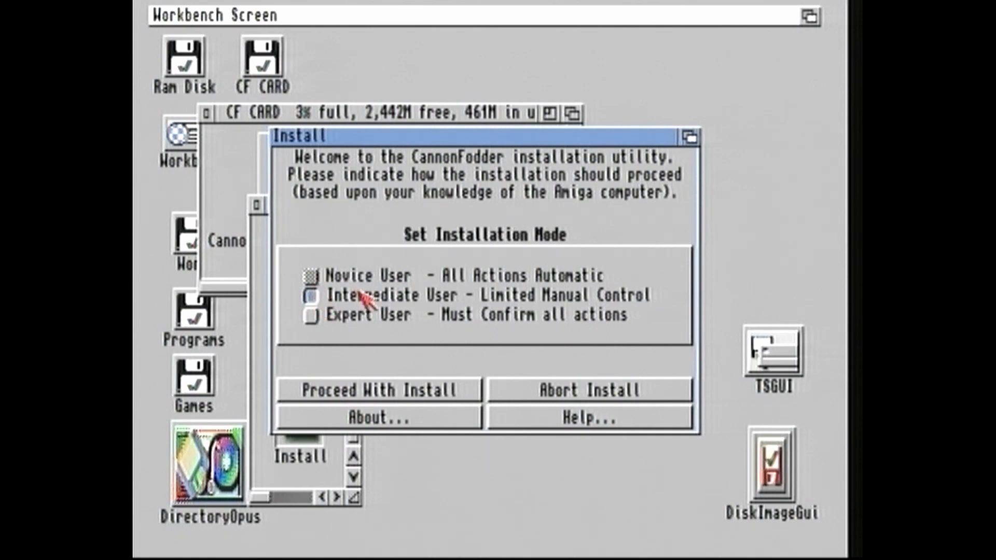
mouse_move(378, 392)
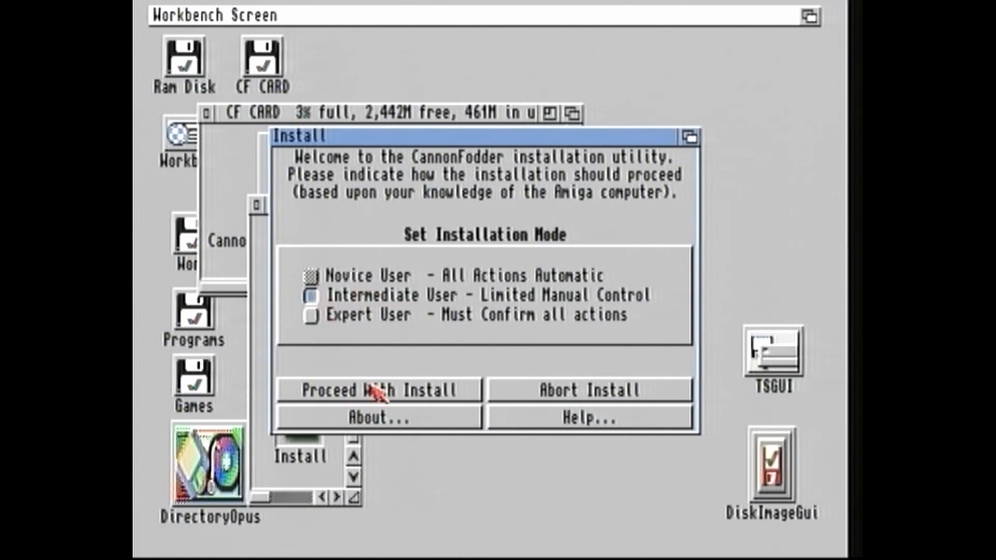
click(378, 389)
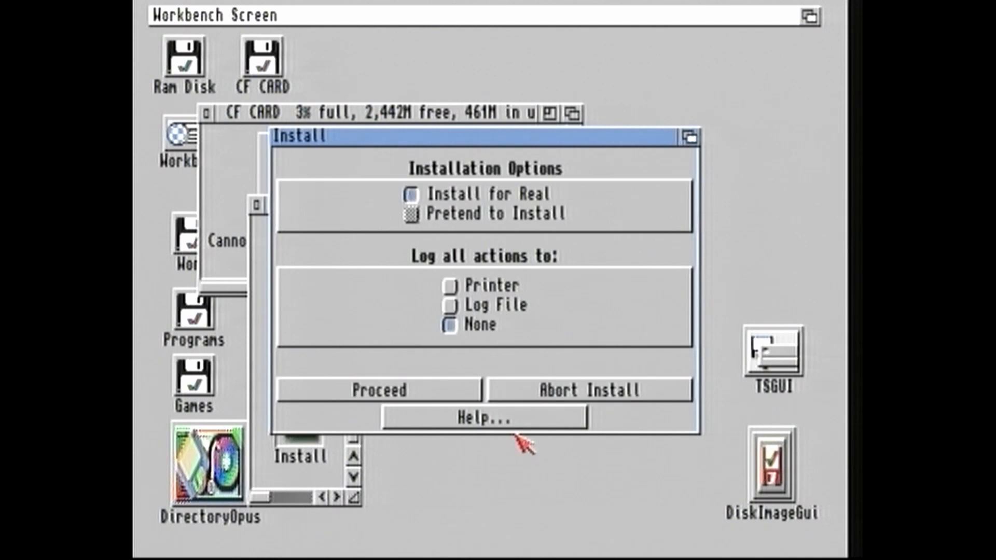
click(377, 388)
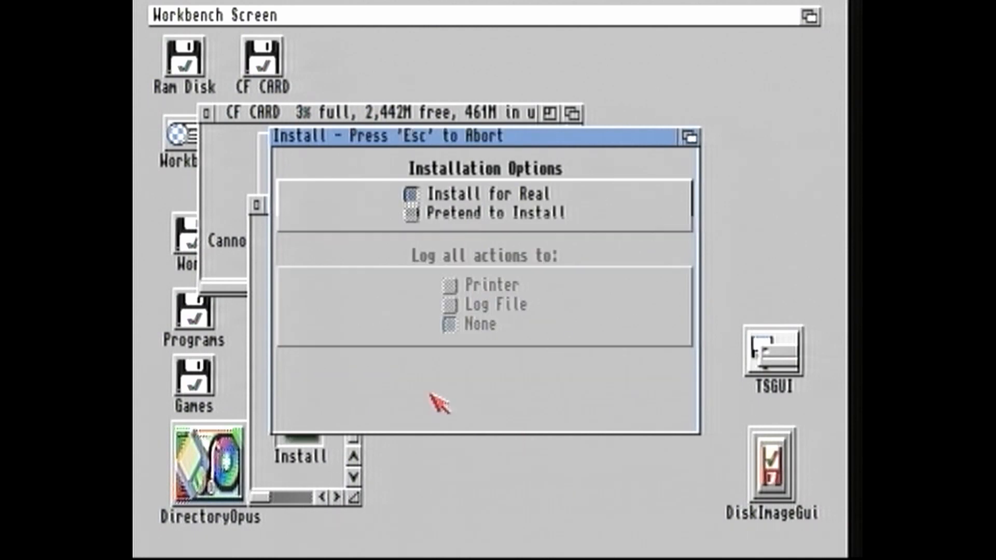
Accept the 'your installer is outdated' warning so the ReadMe opens in MultiView
click(482, 194)
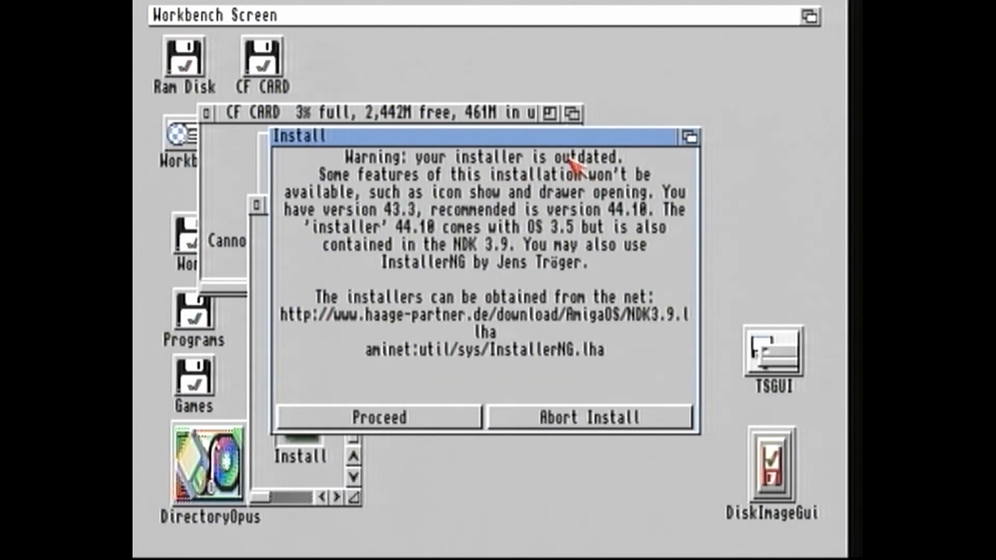
mouse_move(607, 185)
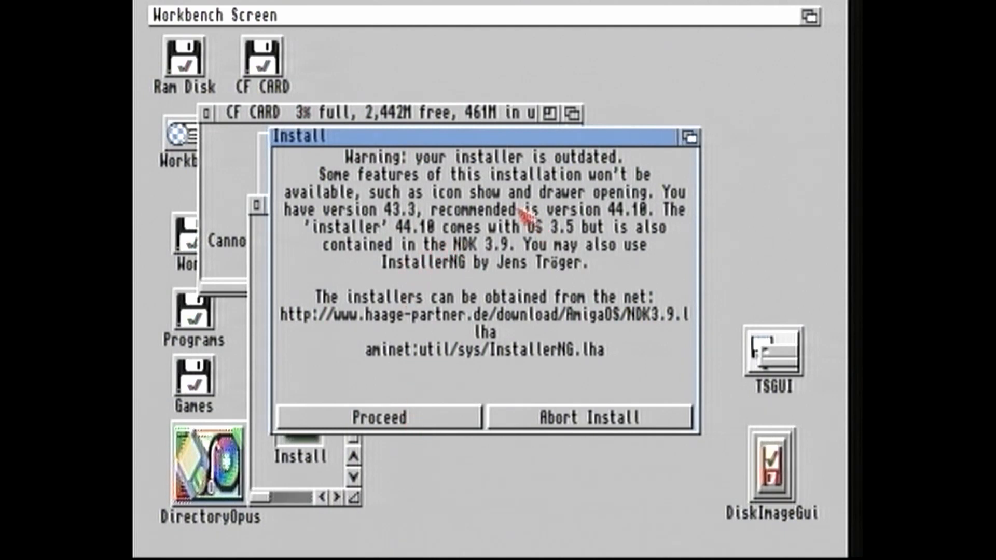
mouse_move(502, 374)
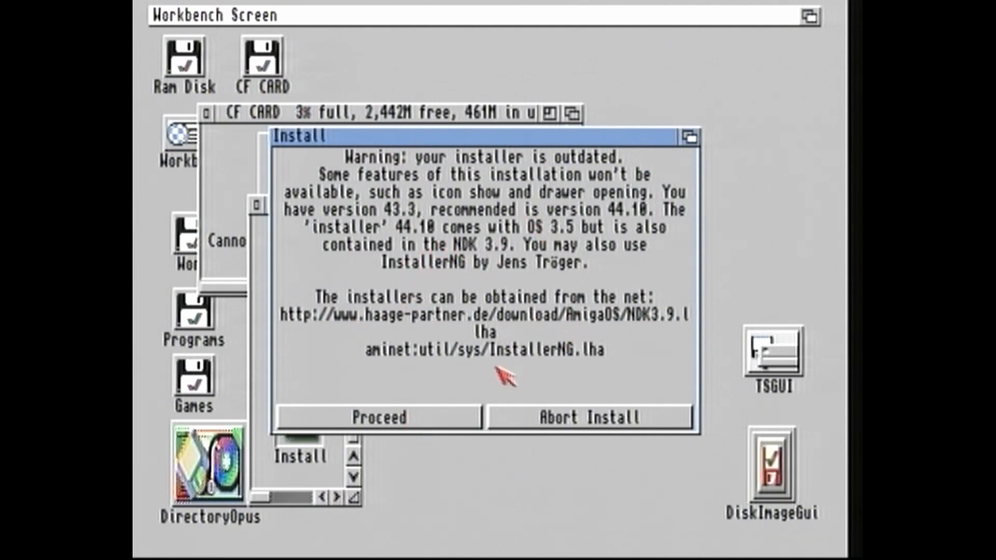
mouse_move(559, 373)
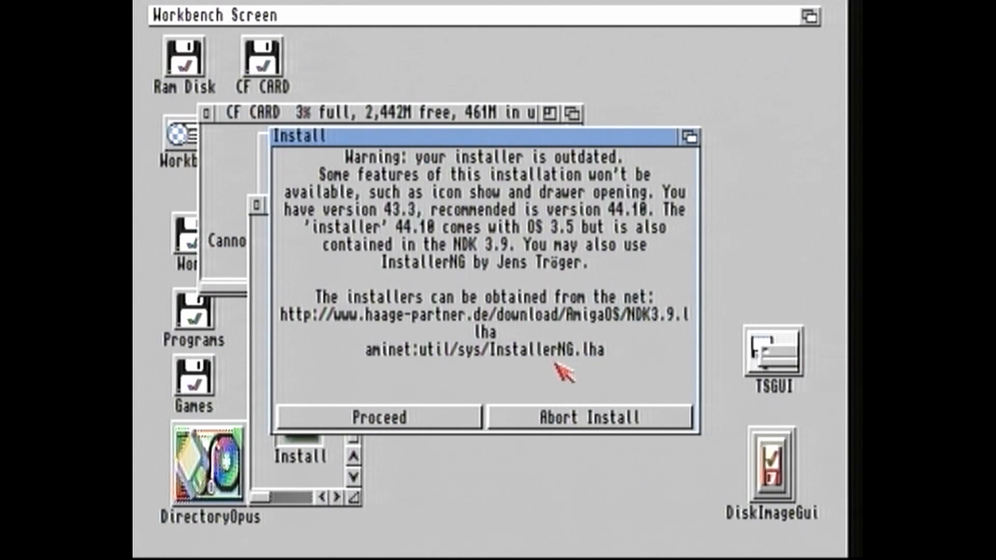
mouse_move(557, 375)
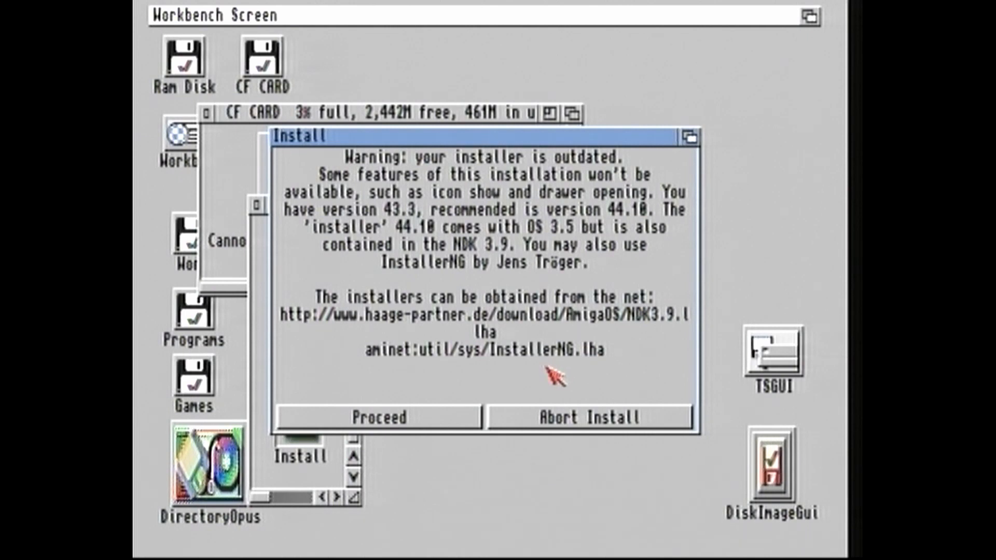
mouse_move(404, 362)
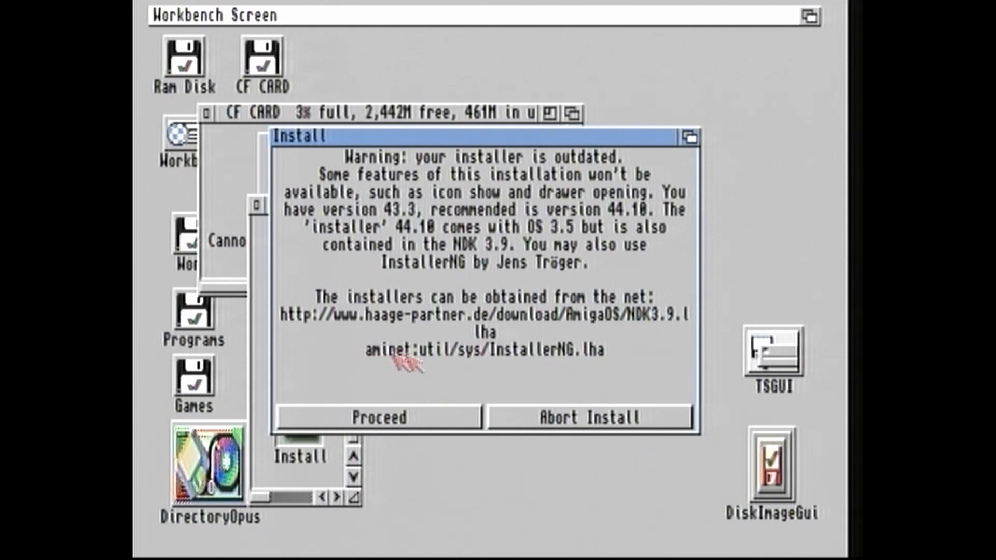
mouse_move(561, 438)
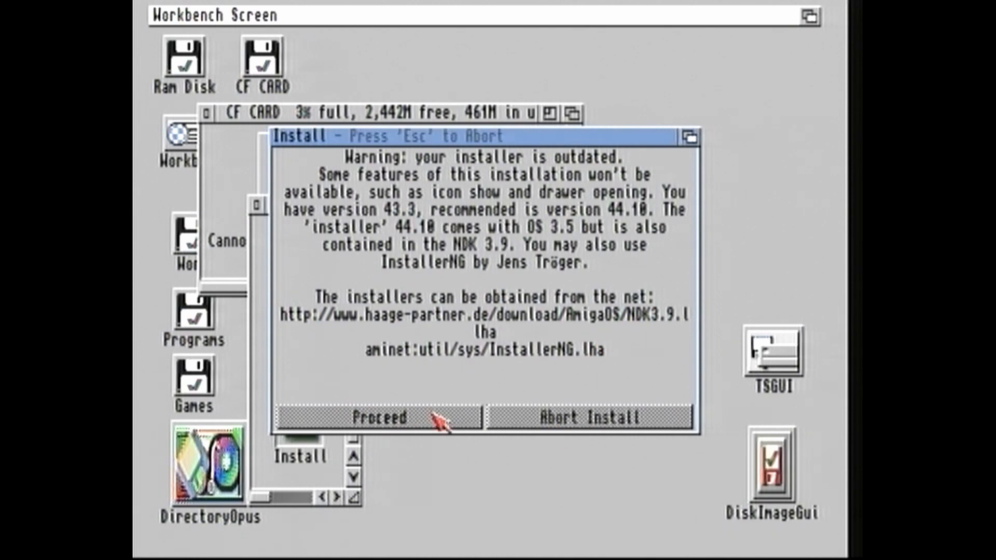
click(378, 418)
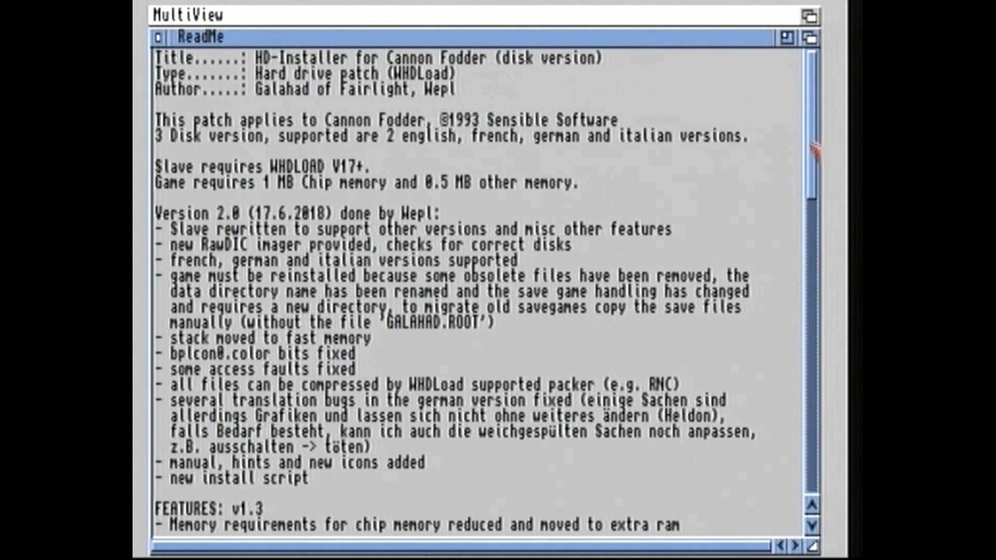
Scroll through the Cannon Fodder HD-Installer ReadMe text in MultiView
scroll(down, 3)
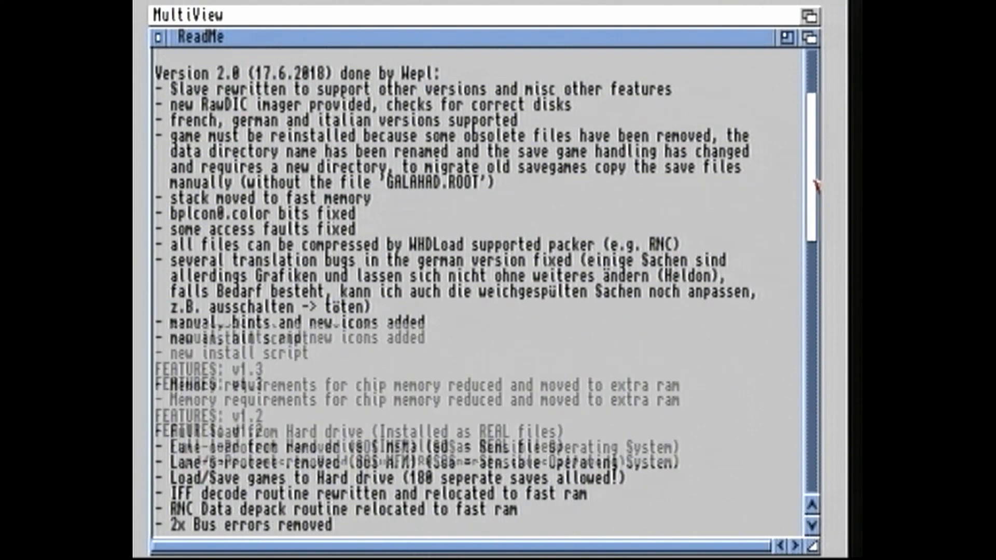
scroll(down, 3)
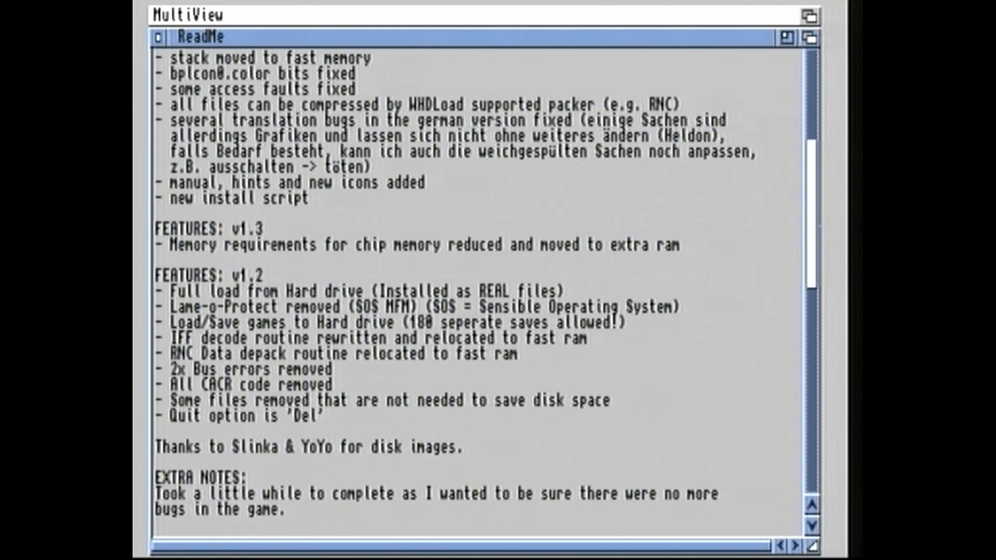
scroll(down, 3)
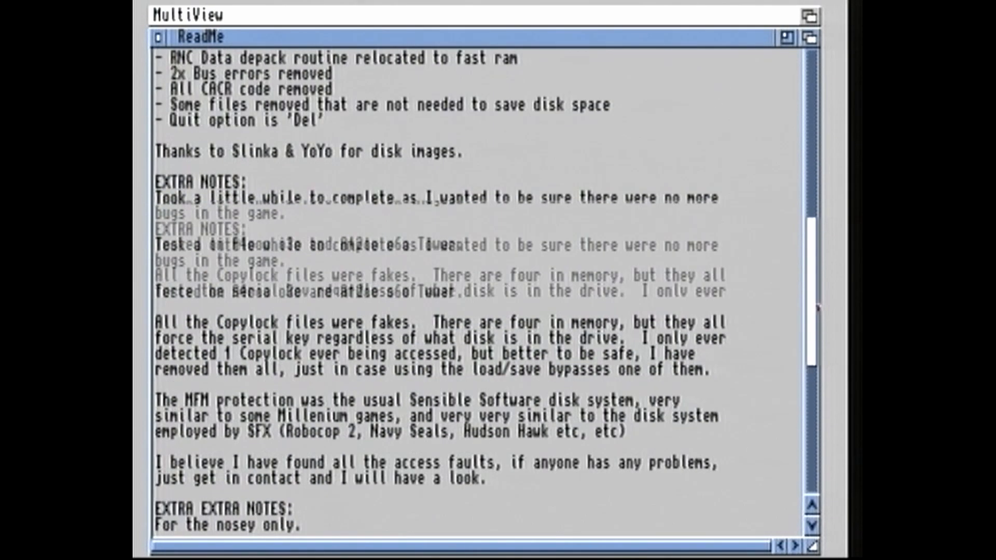
scroll(up, 3)
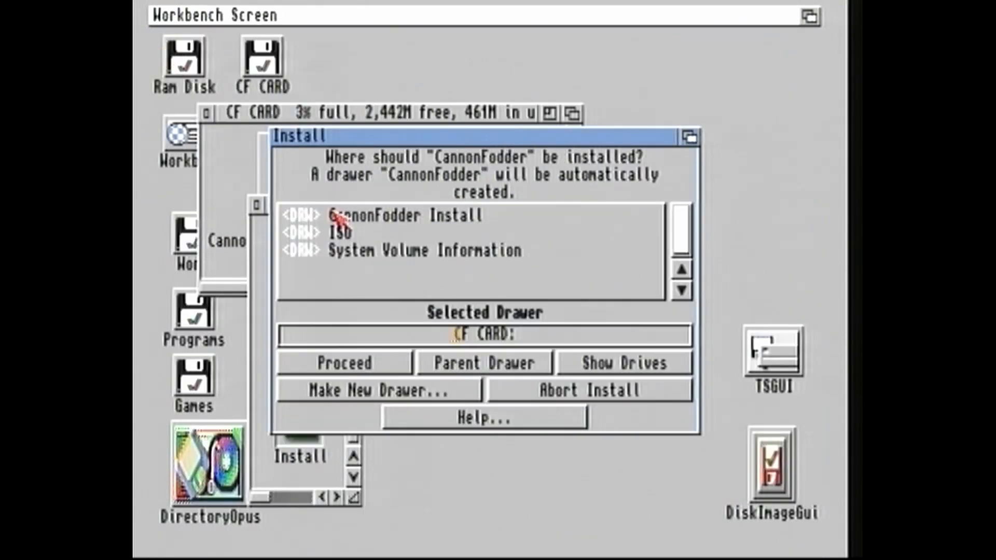
mouse_move(438, 171)
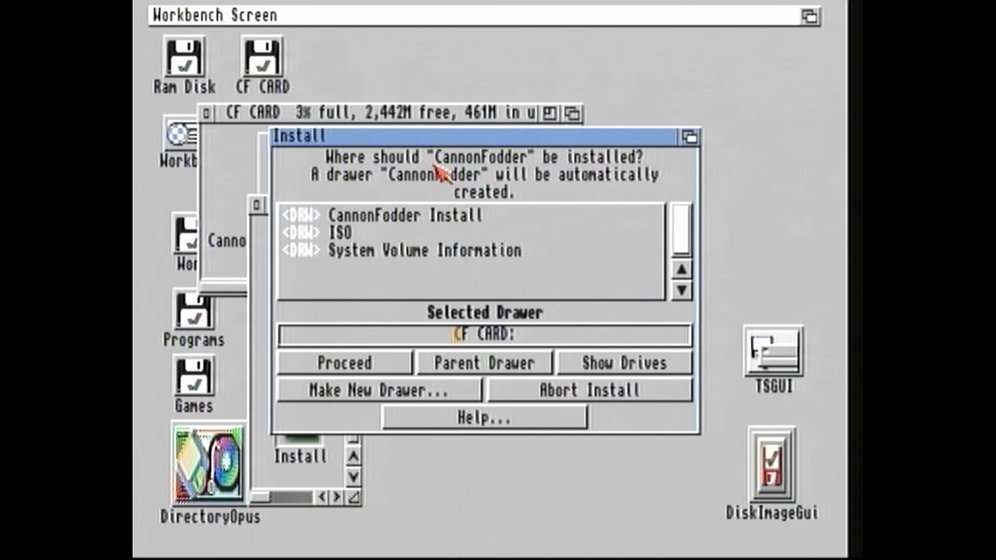
mouse_move(654, 173)
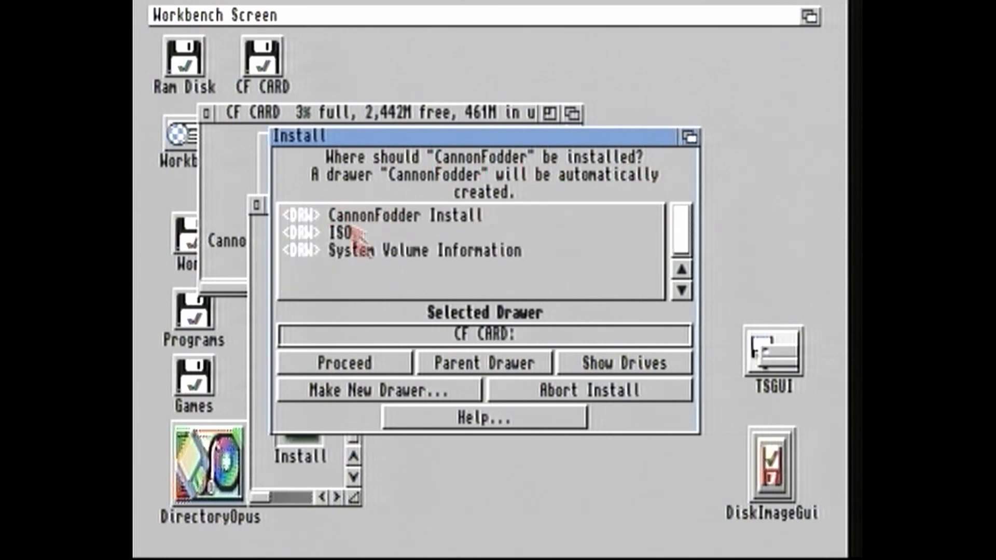
mouse_move(458, 191)
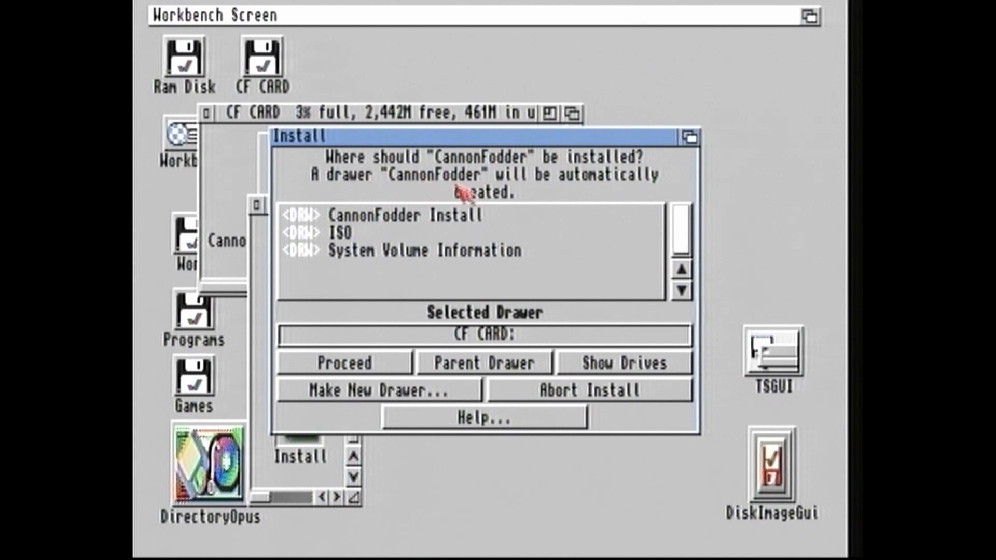
mouse_move(473, 365)
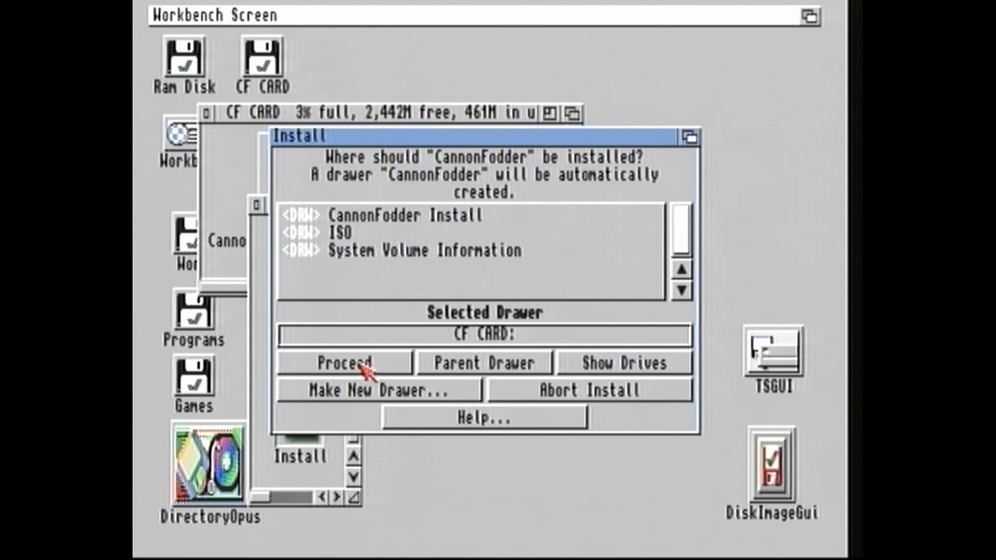
Accept CF CARD: as the install location and keep the Normal game icon
click(343, 363)
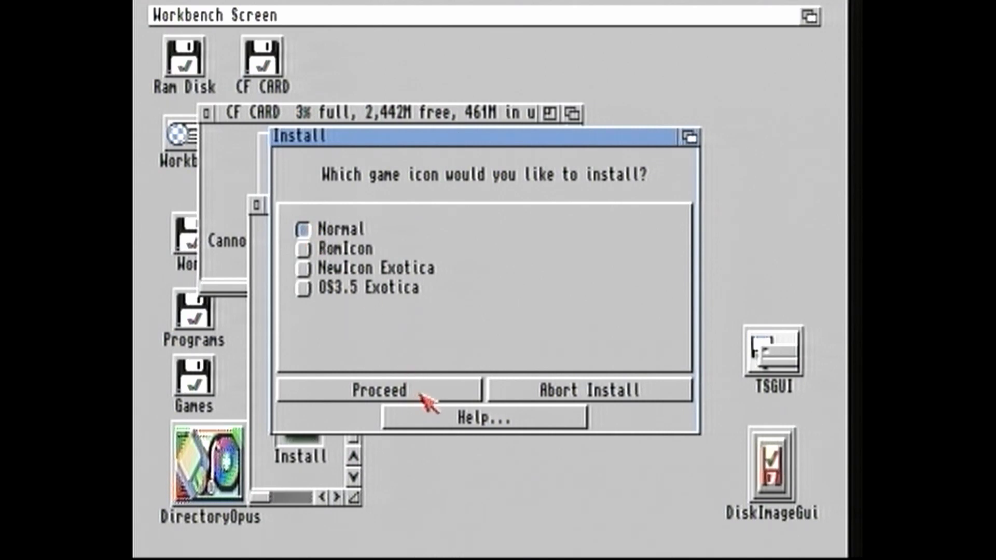
click(378, 390)
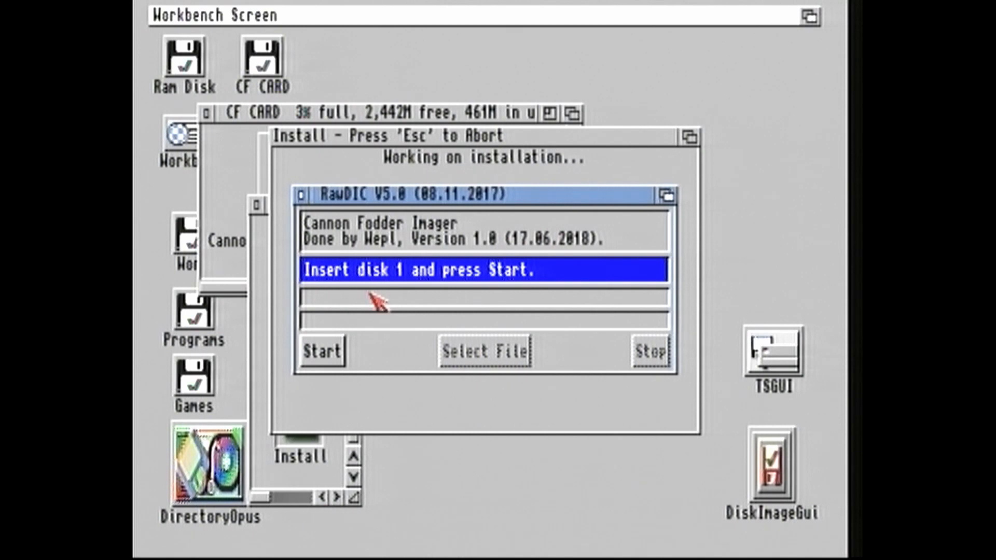
mouse_move(350, 380)
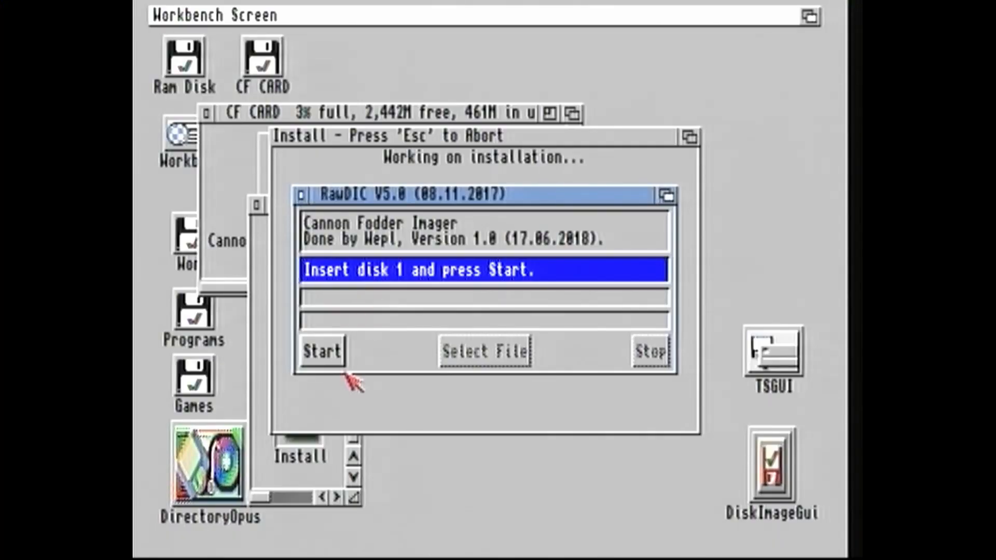
mouse_move(352, 381)
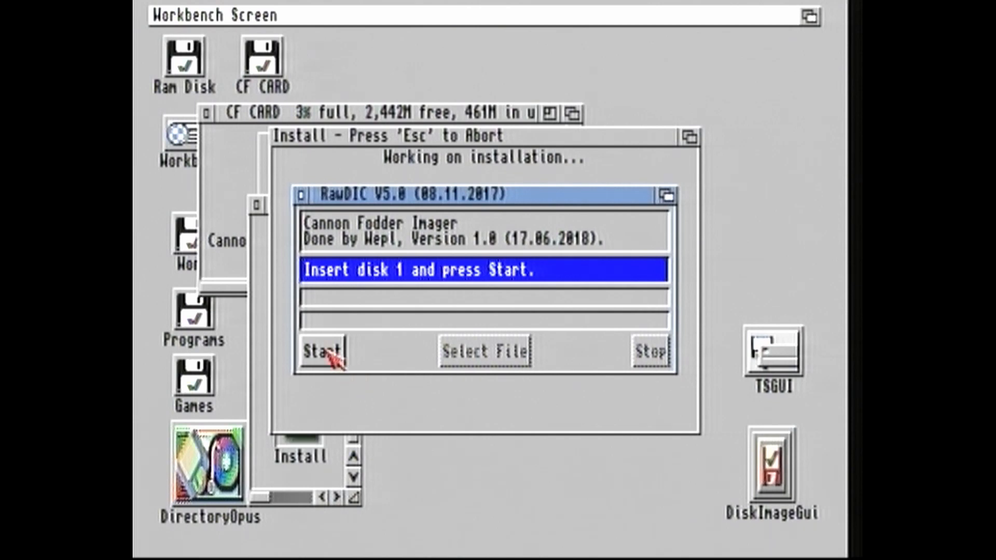
Start RawDIC imaging for disks 1, 2 and 3 until installation completes
click(322, 351)
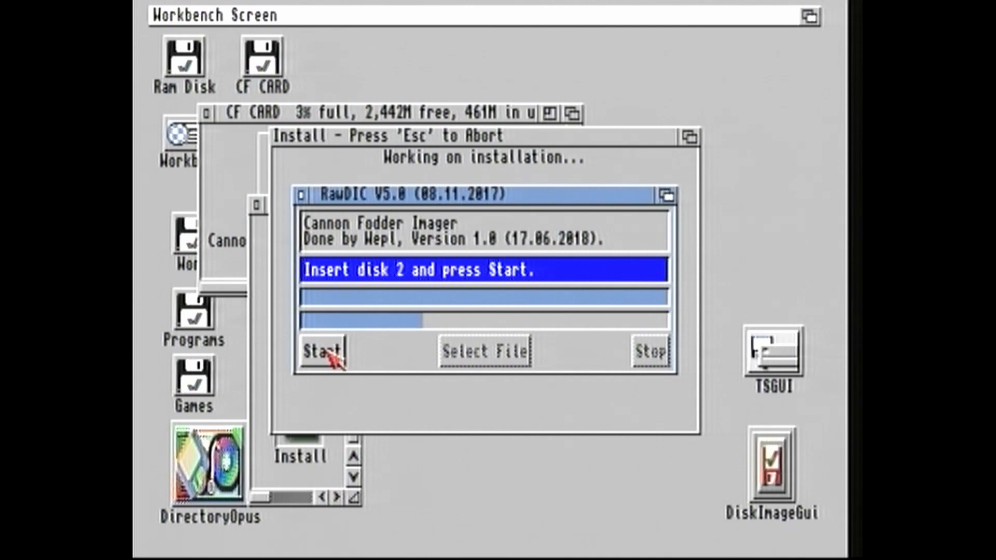
click(322, 351)
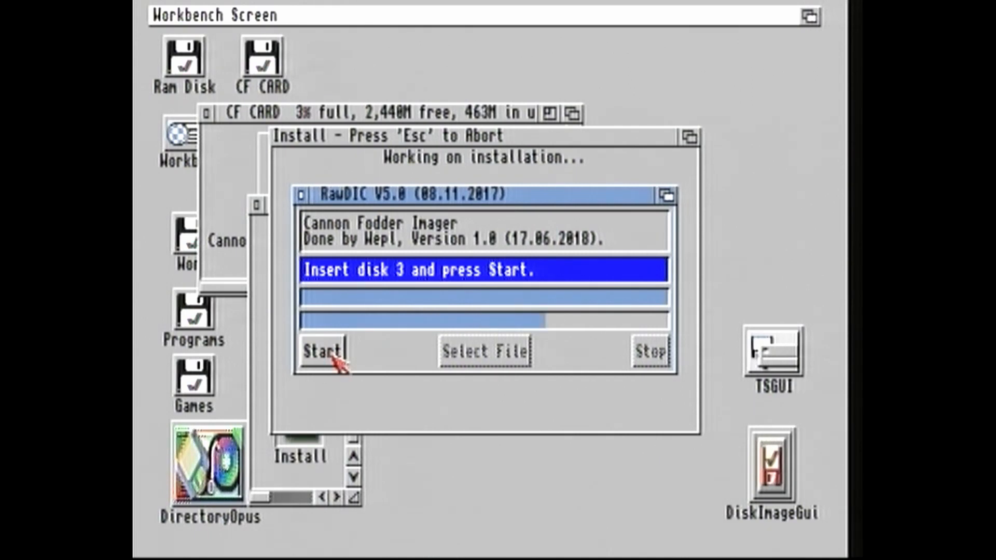
click(324, 352)
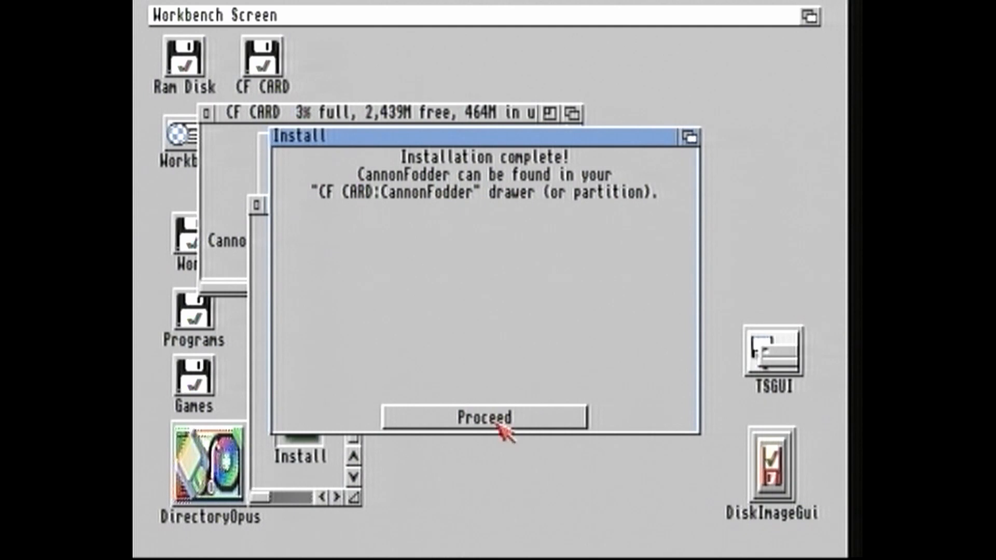
Acknowledge installation complete and update the CF CARD window to show the new drawer
click(484, 416)
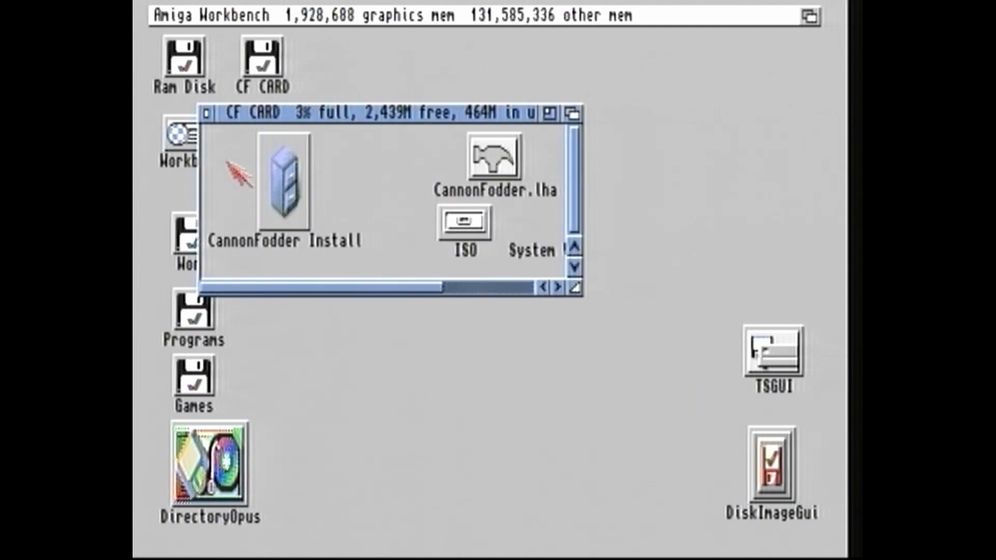
click(262, 13)
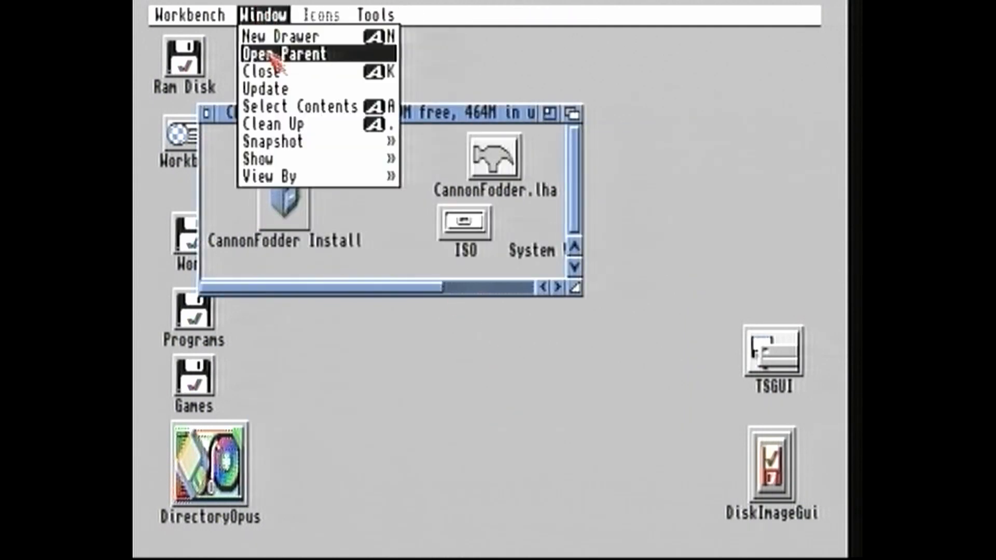
click(281, 54)
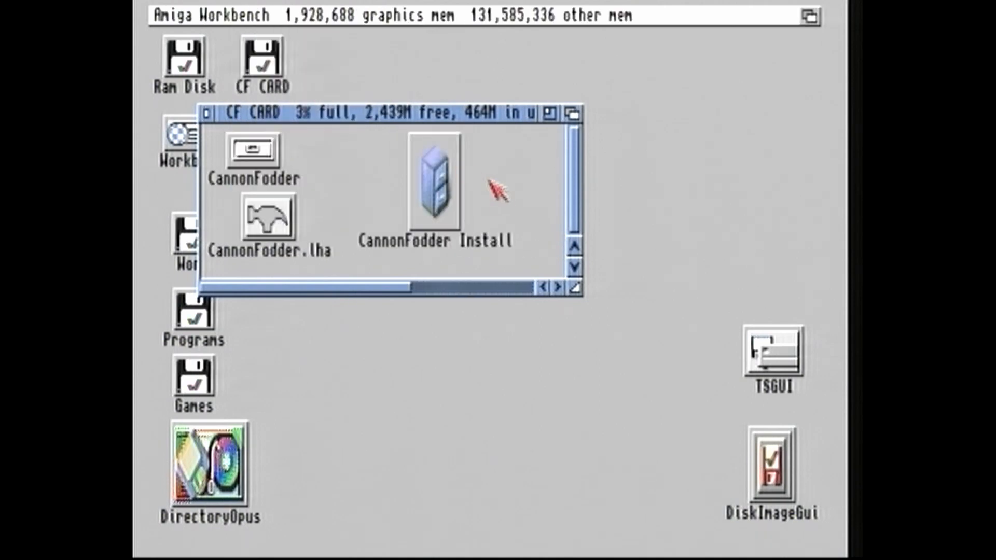
mouse_move(267, 152)
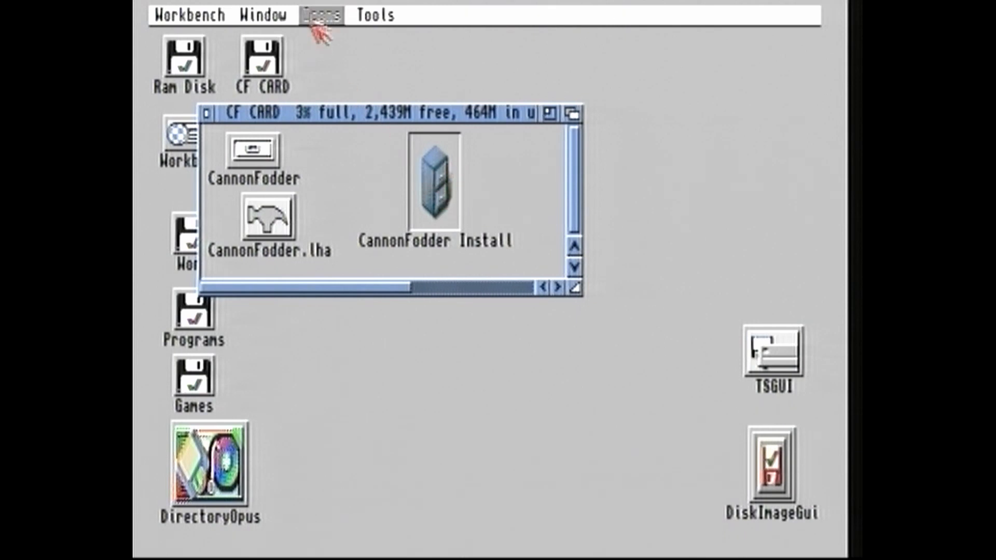
Delete the CannonFodder Install drawer and confirm its removal
click(321, 15)
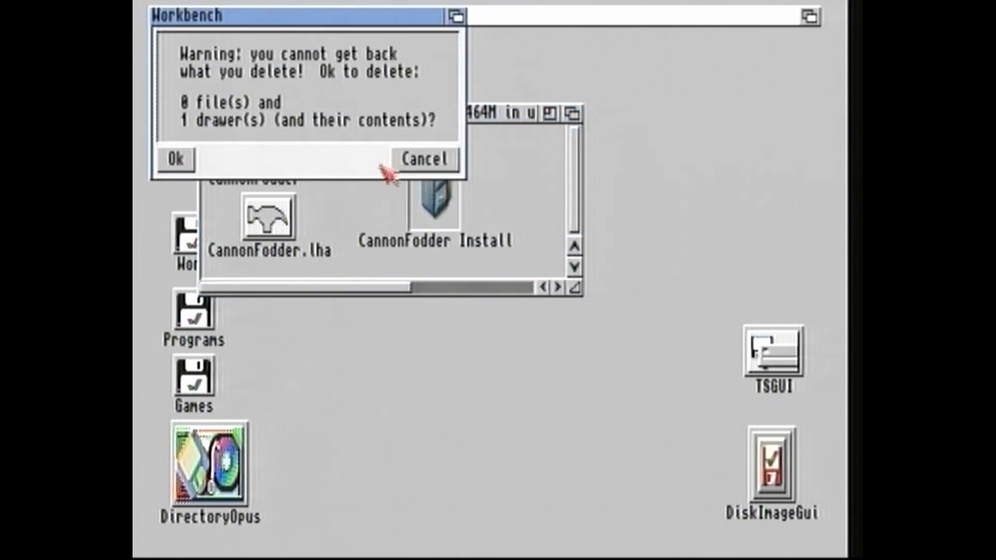
click(174, 159)
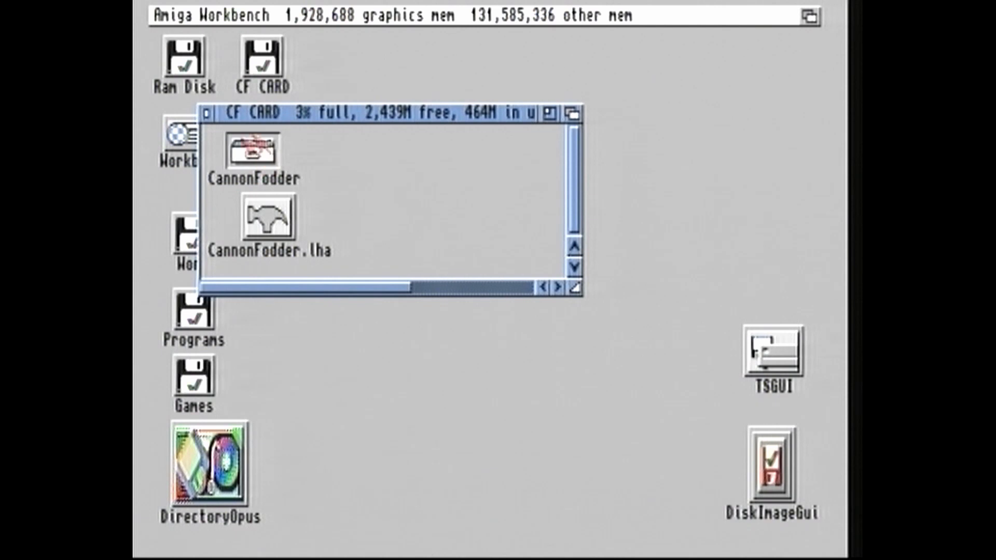
Open the CannonFodder drawer, launch the game and skip the WHDLoad splash
double_click(251, 153)
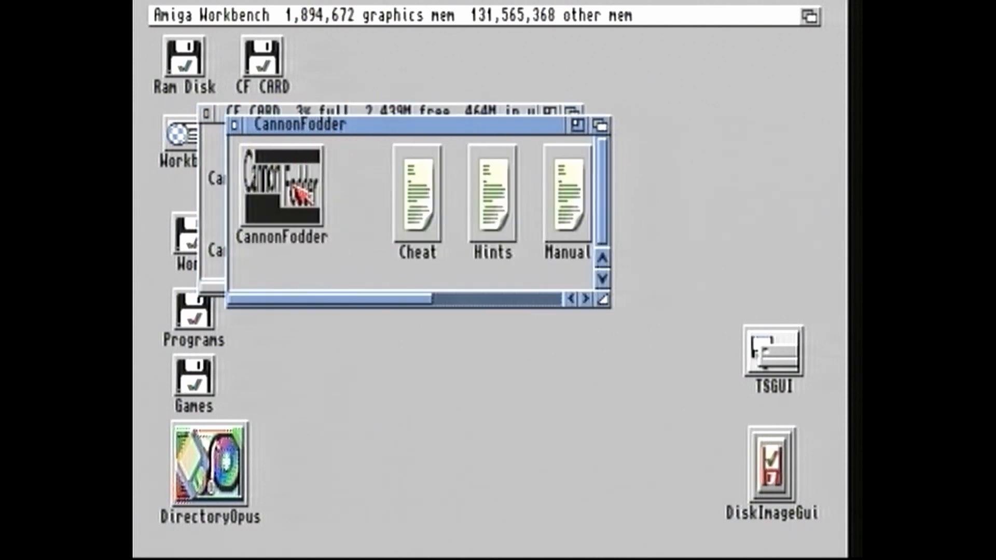
double_click(281, 191)
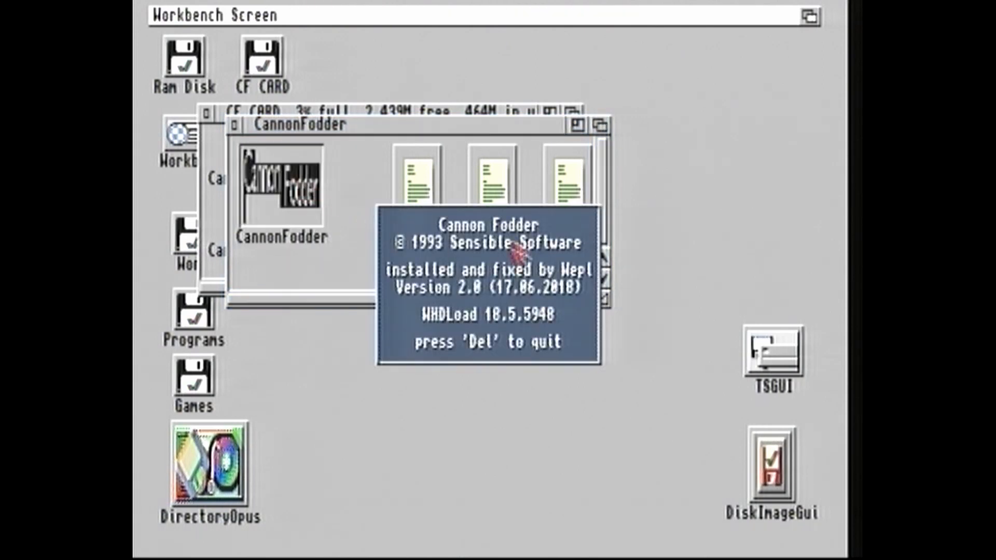
key(delete)
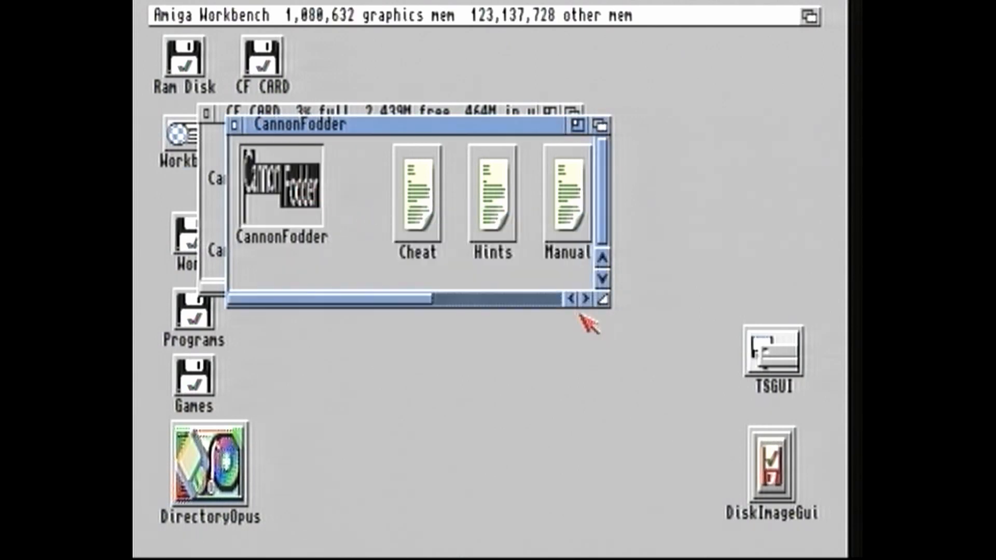